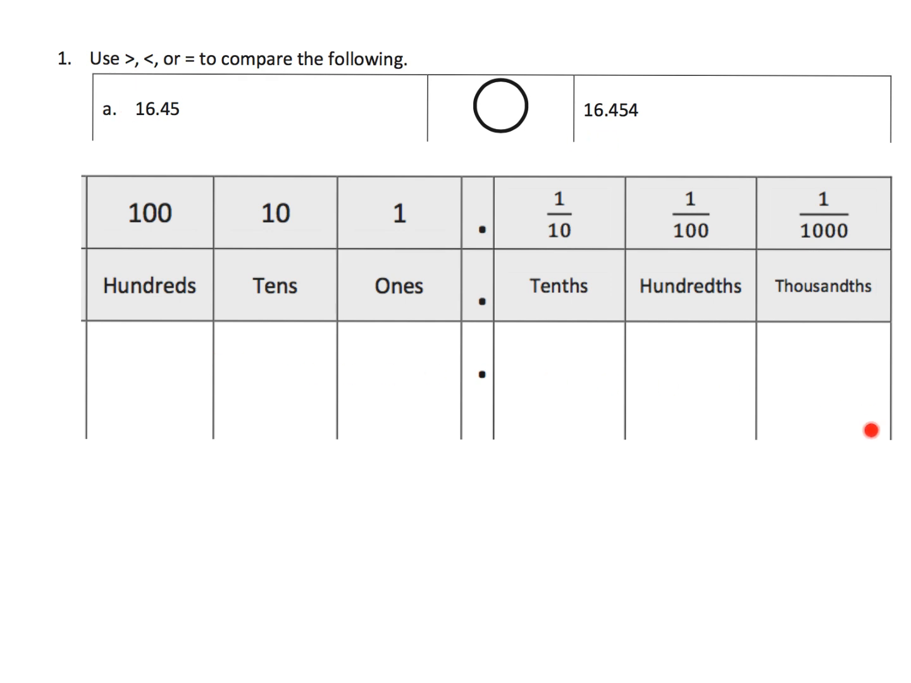
Scroll down the lesson to problem e, comparing 419.10 with 419.099
{"action": "scroll", "scroll_direction": "down", "scroll_amount": 3}
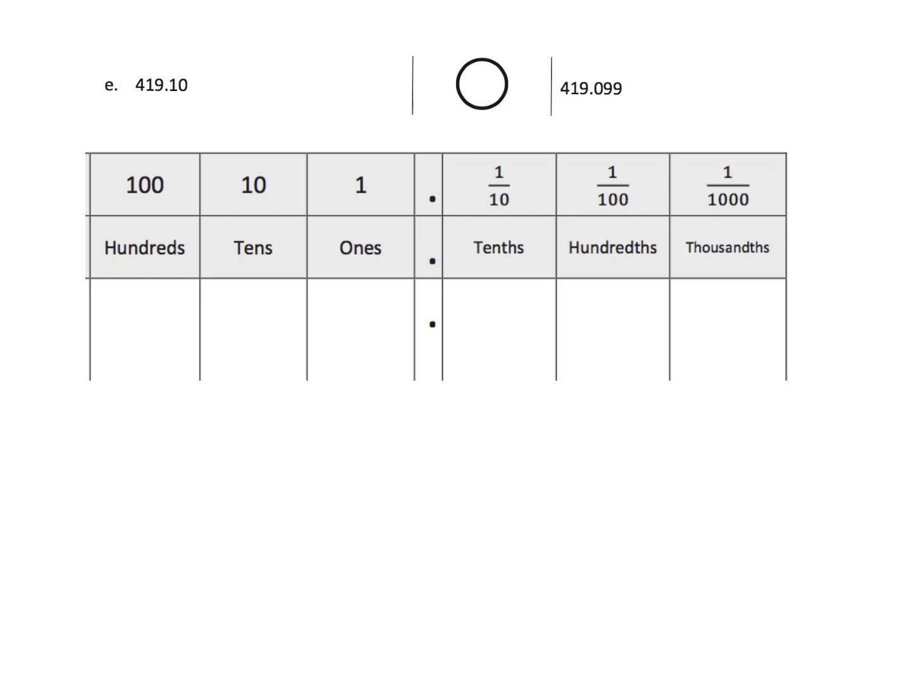
Write 419.10 and 419.099 digit by digit in the chart, one above the other
{"action": "type", "text": "4"}
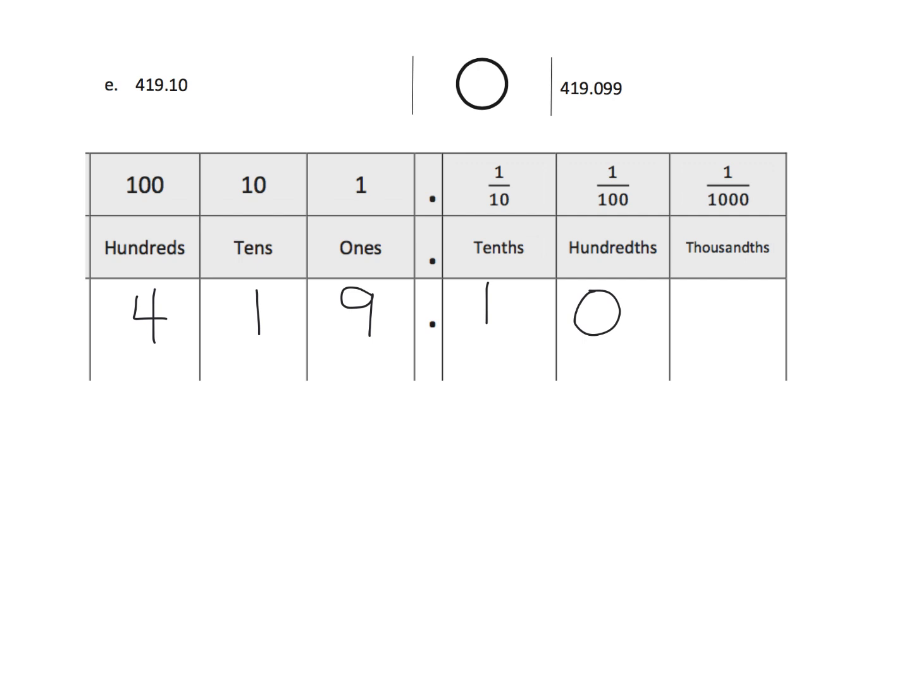
{"action": "left_click_drag", "start_coordinate": [95, 359], "coordinate": [797, 347]}
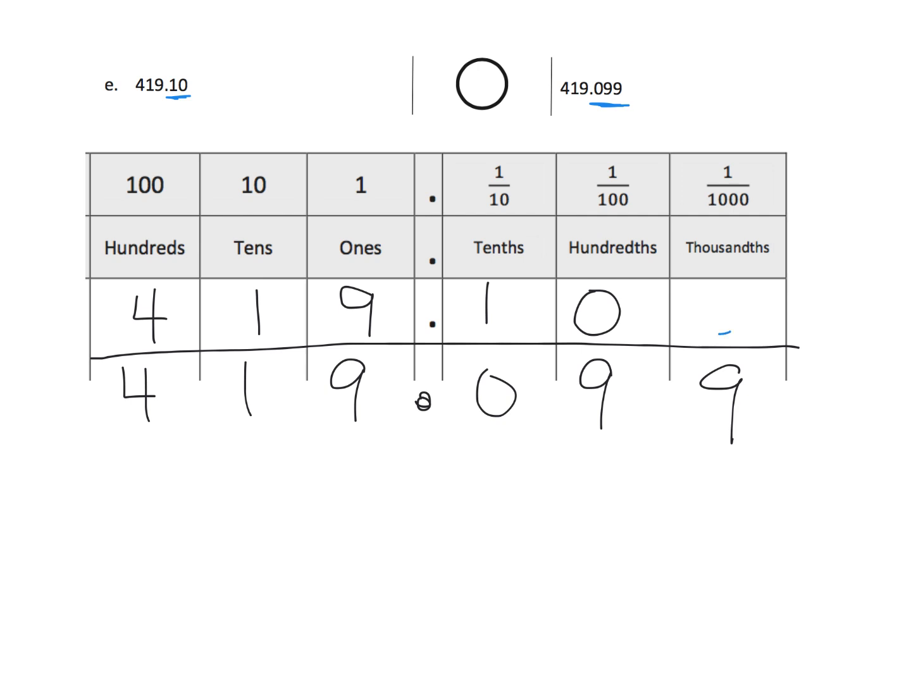
Add a thousandths zero to 419.10 and write 419 100/1000 > 419 99/1000 below
{"action": "left_click_drag", "start_coordinate": [715, 291], "coordinate": [743, 328]}
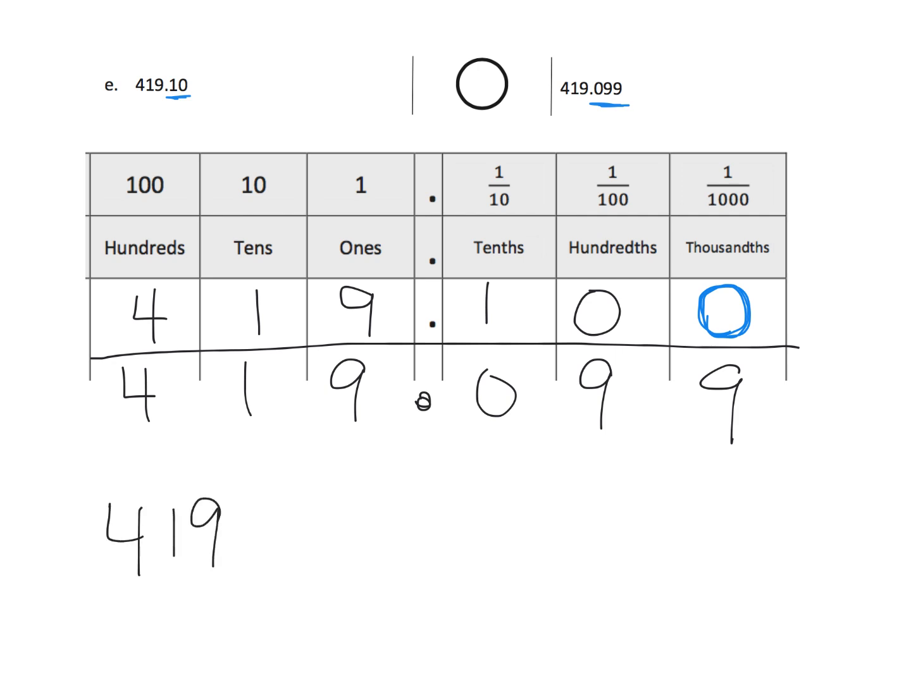
{"action": "type", "text": "100/10"}
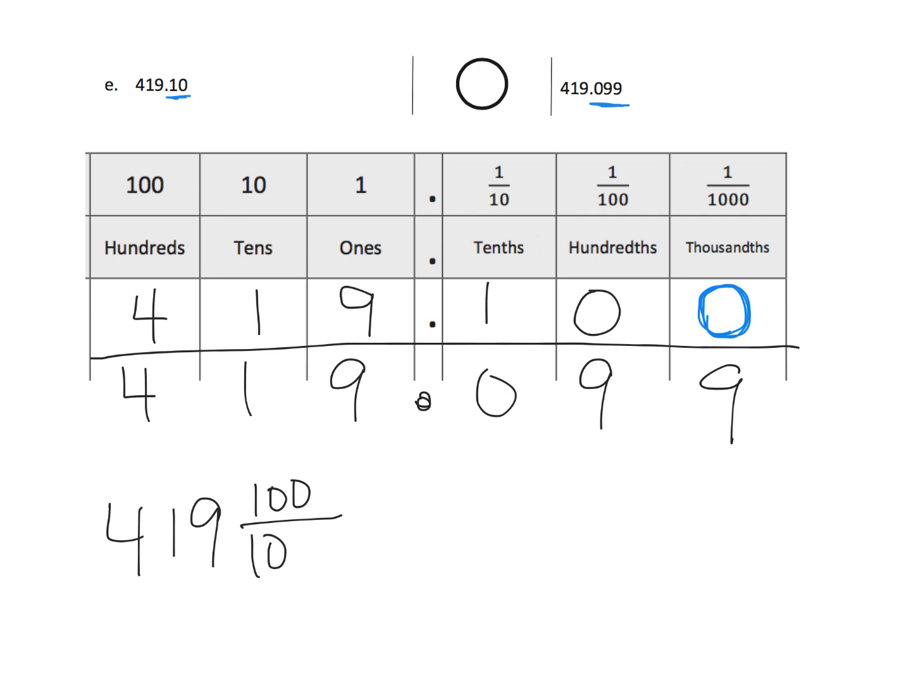
{"action": "type", "text": "00"}
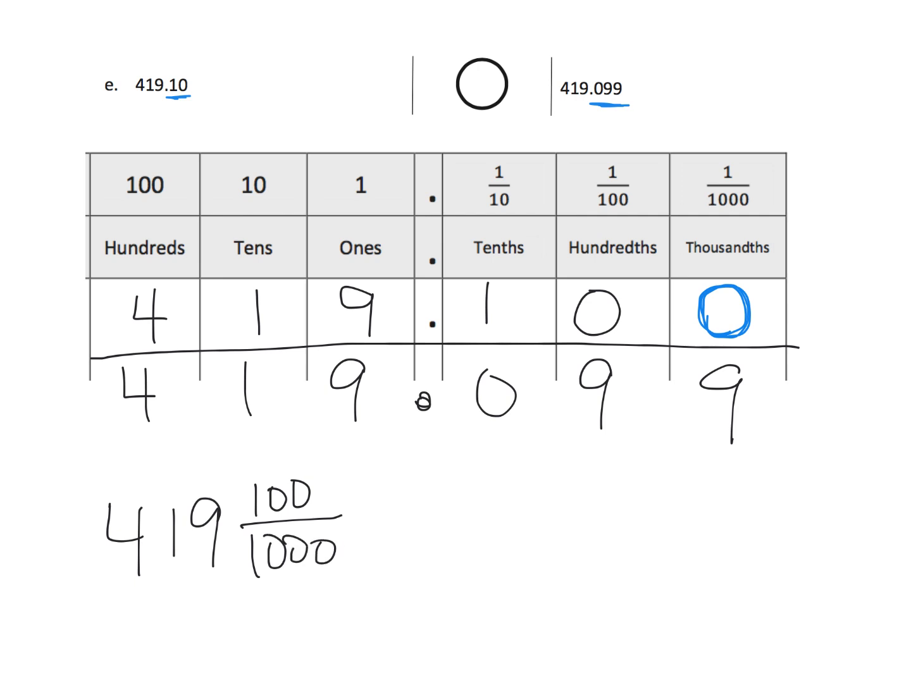
{"action": "type", "text": "419"}
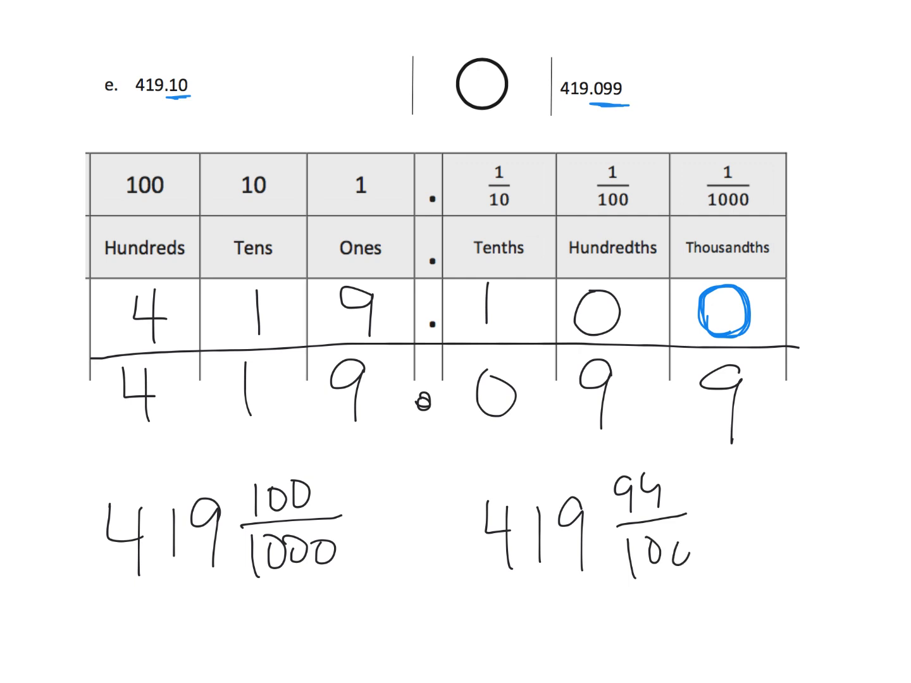
{"action": "left_click", "coordinate": [645, 525]}
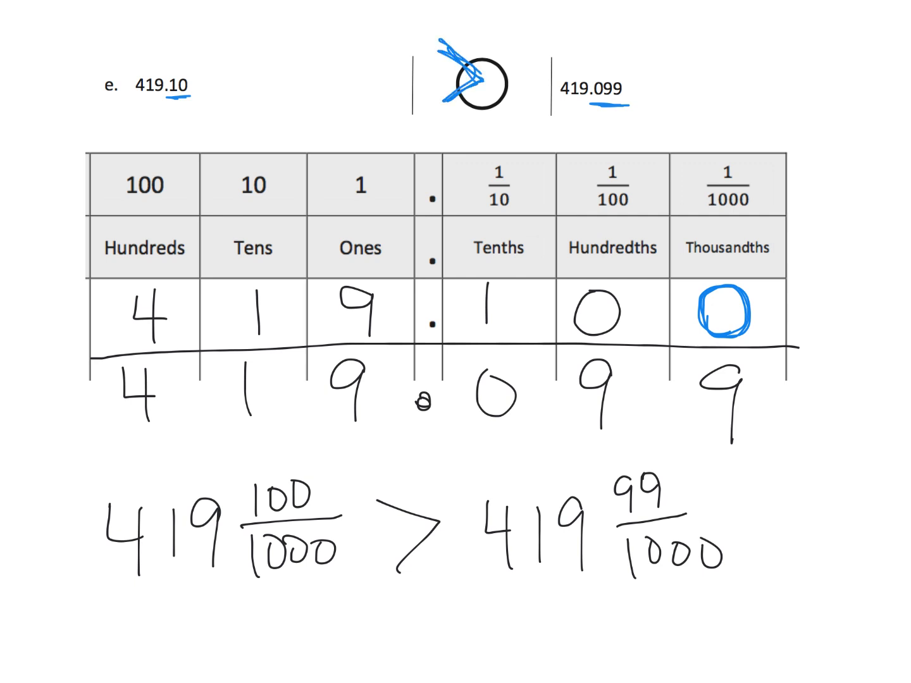
Circle matching hundreds, tens and ones digits in red, box the tenths, tick the 1
{"action": "left_click_drag", "start_coordinate": [443, 47], "coordinate": [493, 98]}
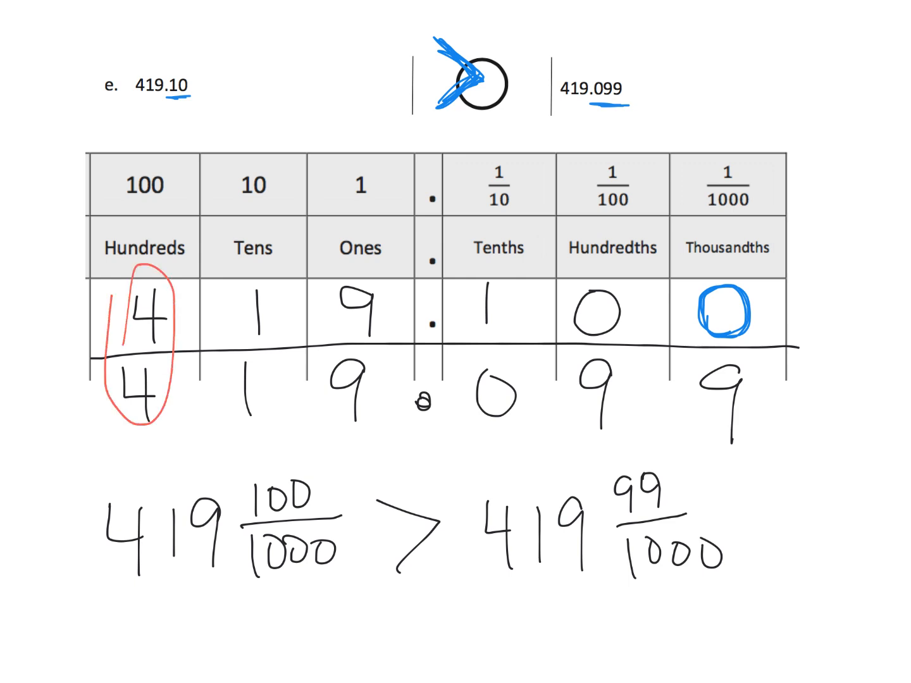
{"action": "left_click_drag", "start_coordinate": [234, 272], "coordinate": [253, 430]}
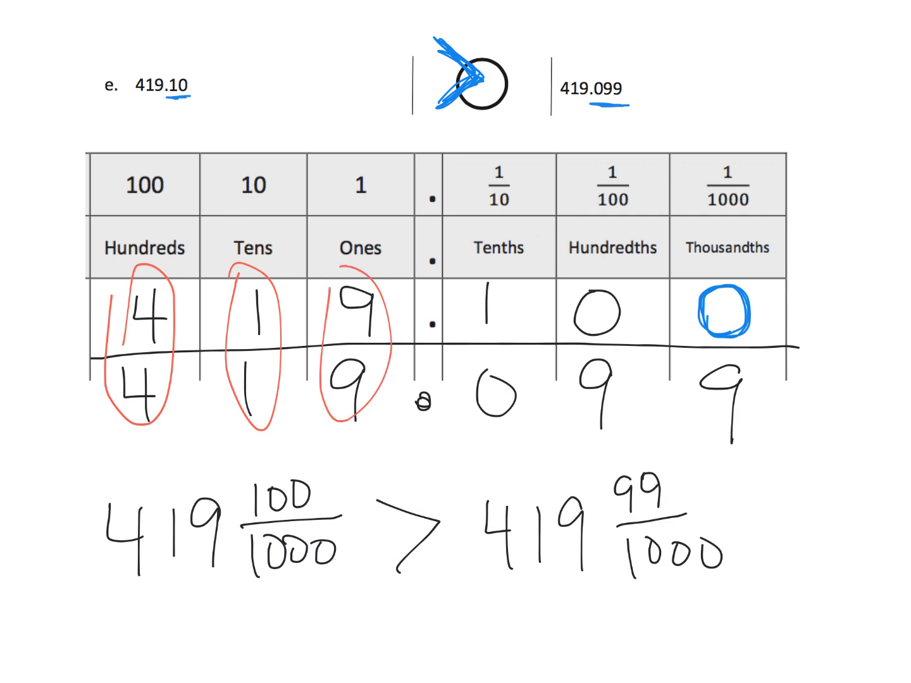
{"action": "left_click_drag", "start_coordinate": [459, 272], "coordinate": [531, 437]}
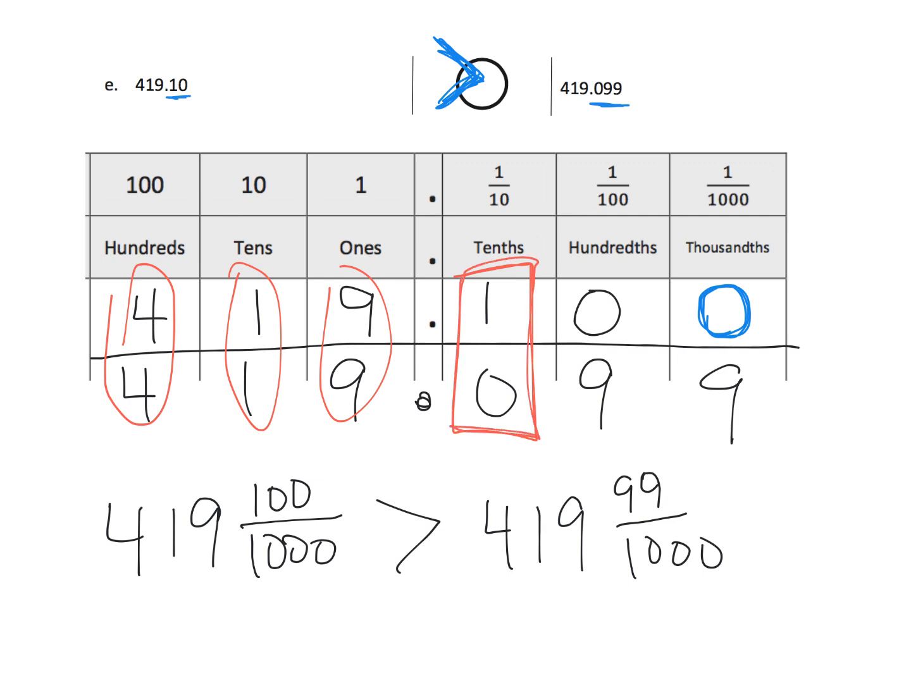
{"action": "left_click_drag", "start_coordinate": [525, 278], "coordinate": [563, 259]}
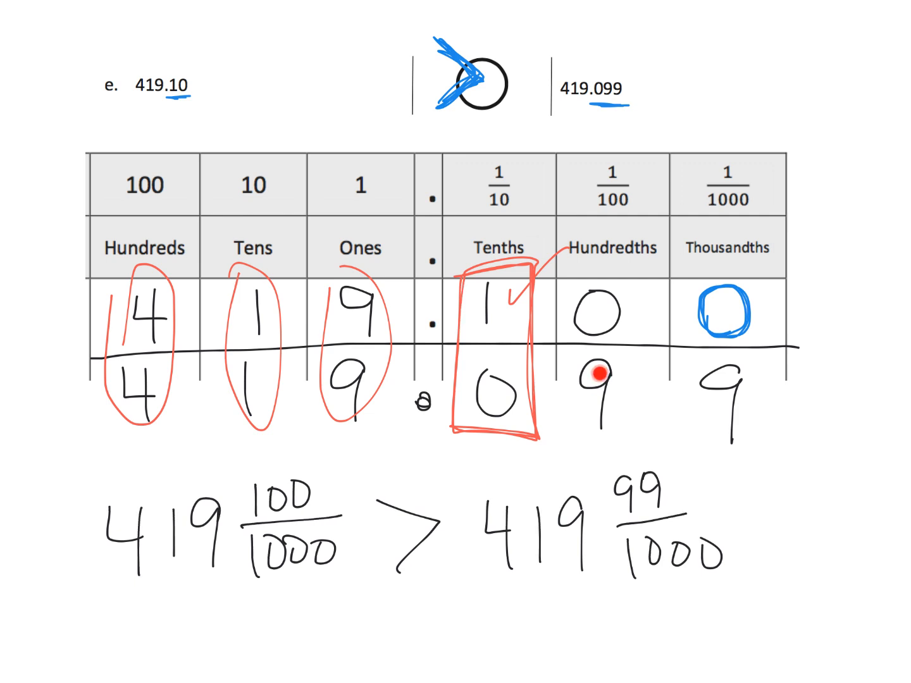
{"action": "mouse_move", "coordinate": [757, 365]}
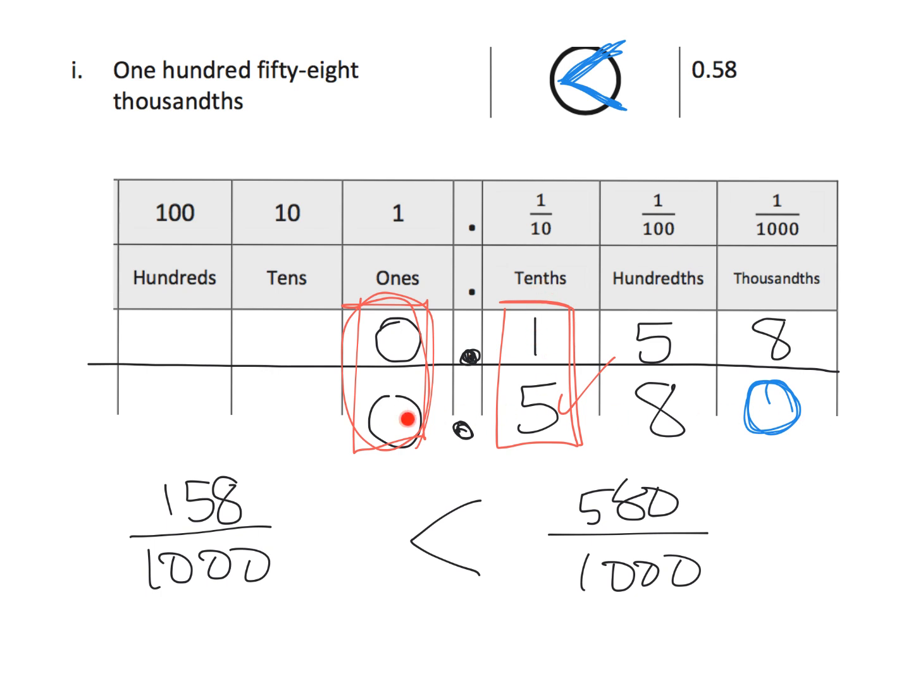
{"action": "mouse_move", "coordinate": [356, 419]}
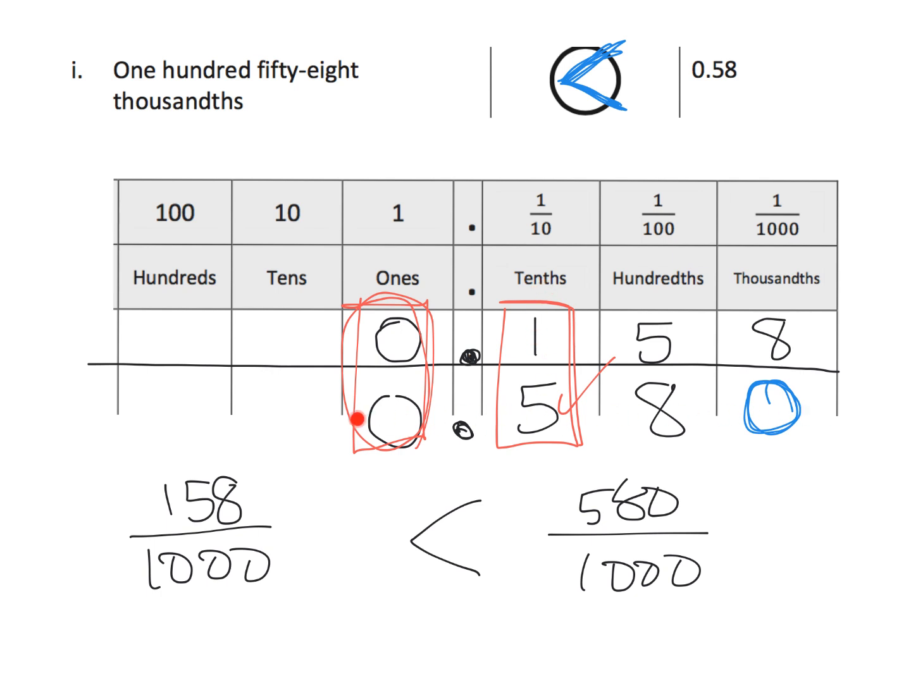